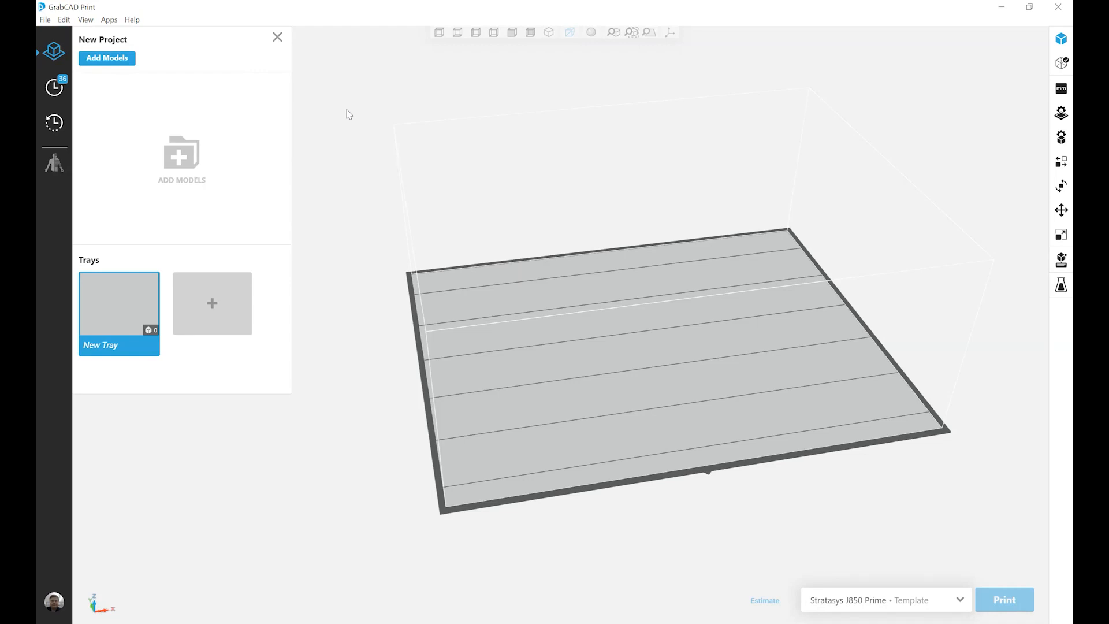
mouse_move(46, 30)
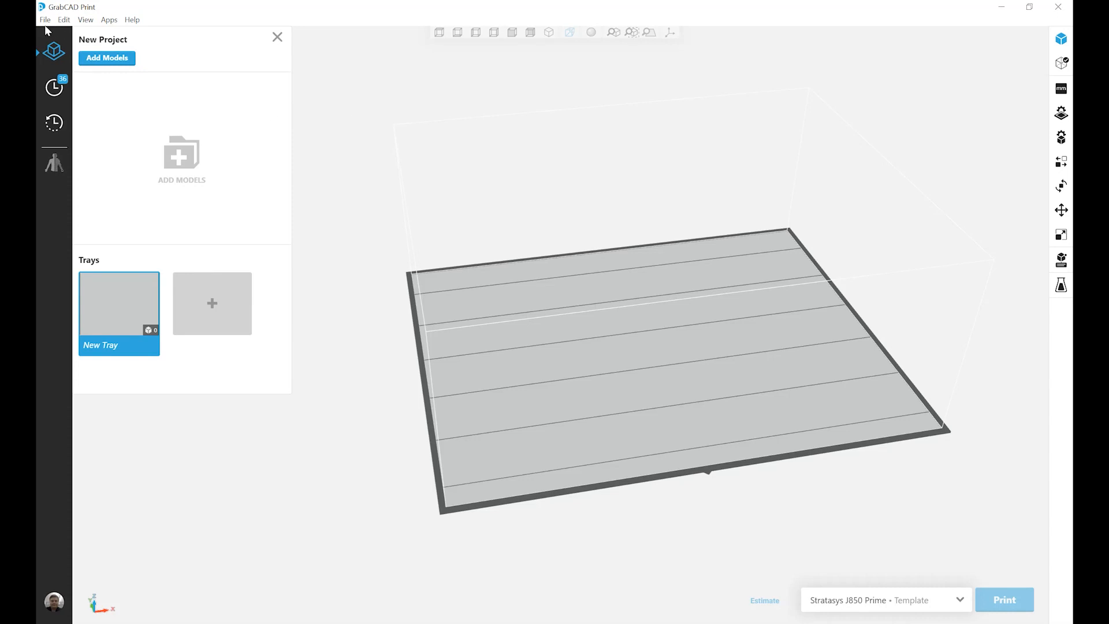
- Show the File menu with its project, model and preference commands
left_click(45, 20)
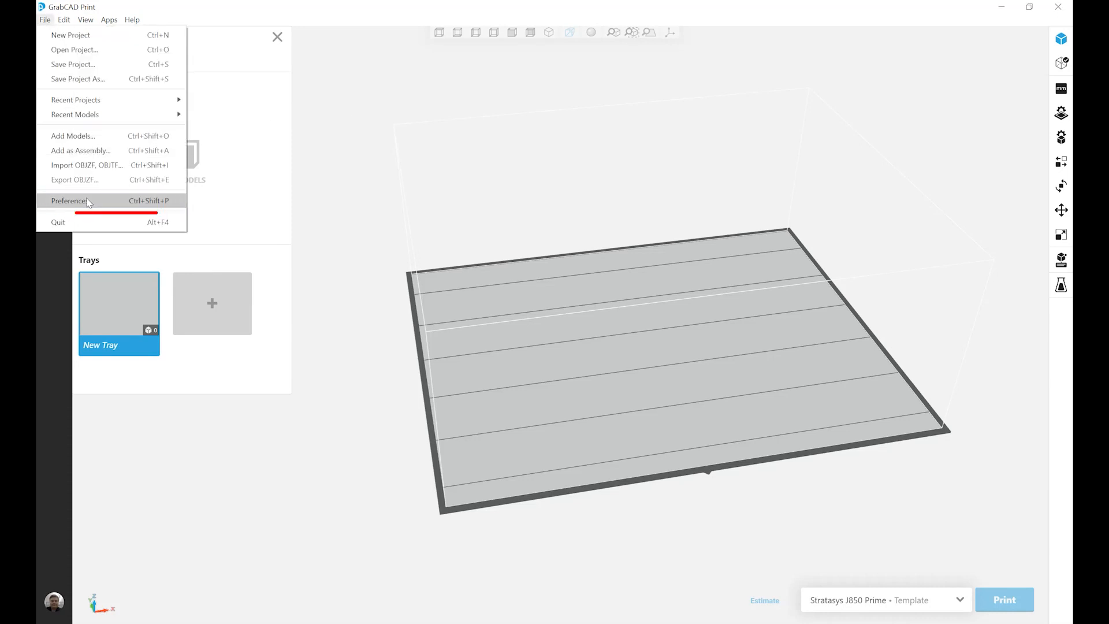
- Show the PolyJet preferences page scrolled to the Advanced slicer Matte and Glossy support policy settings
left_click(70, 201)
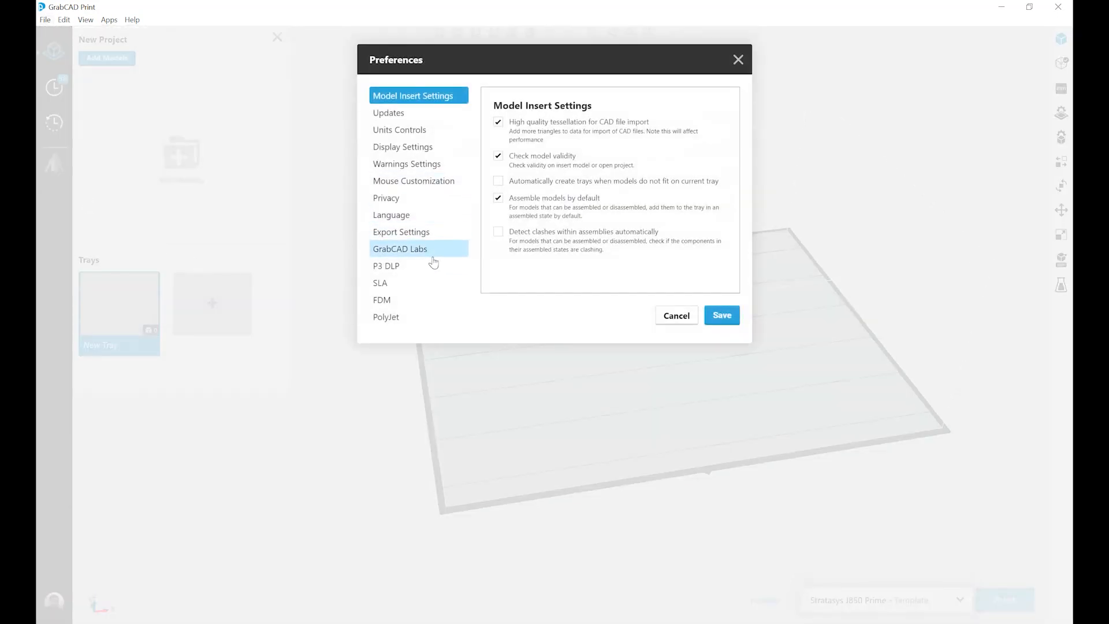
left_click(386, 317)
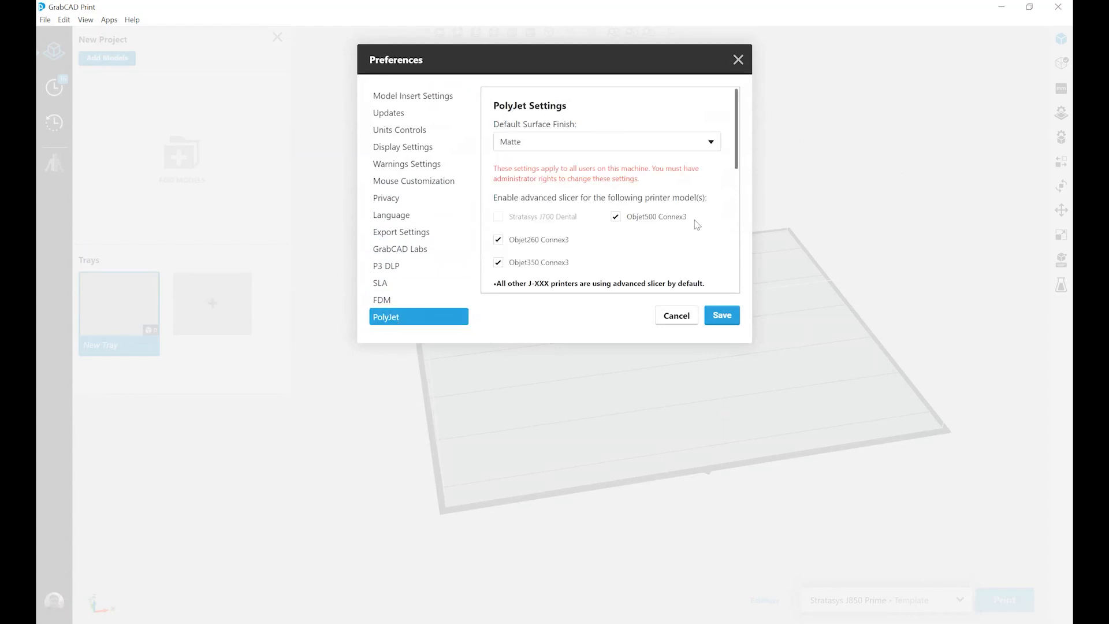
scroll("down", 3)
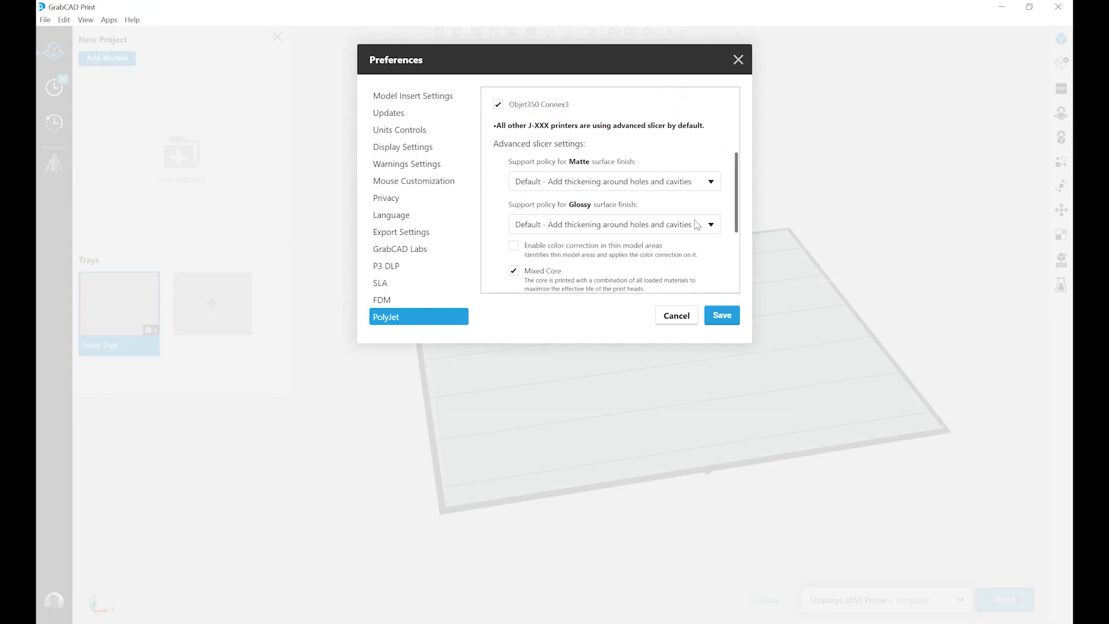
scroll("down", 3)
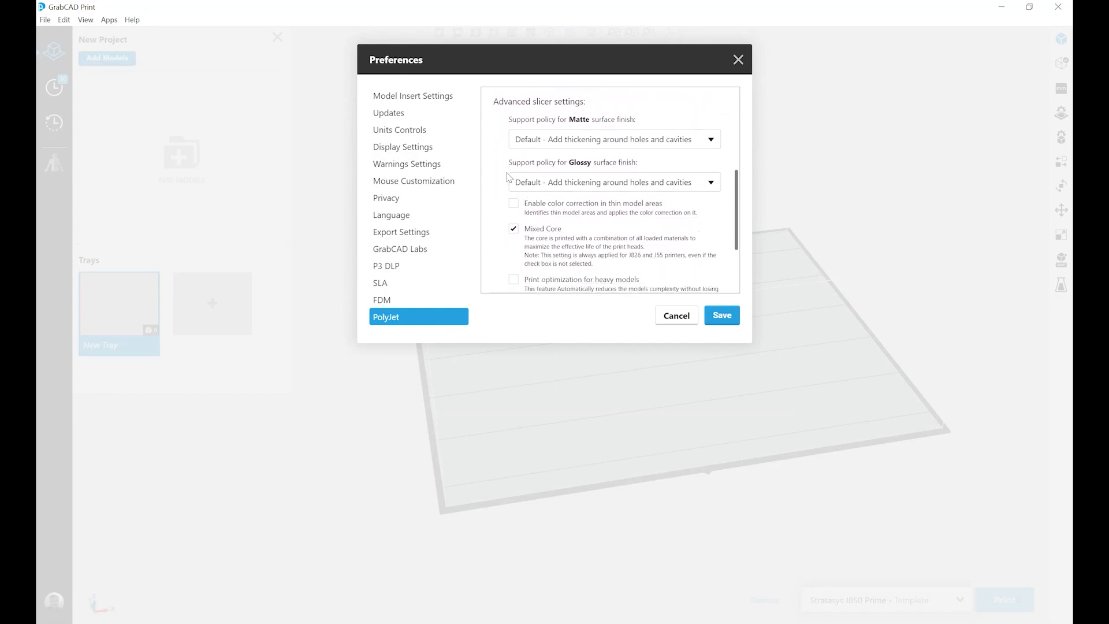
mouse_move(505, 188)
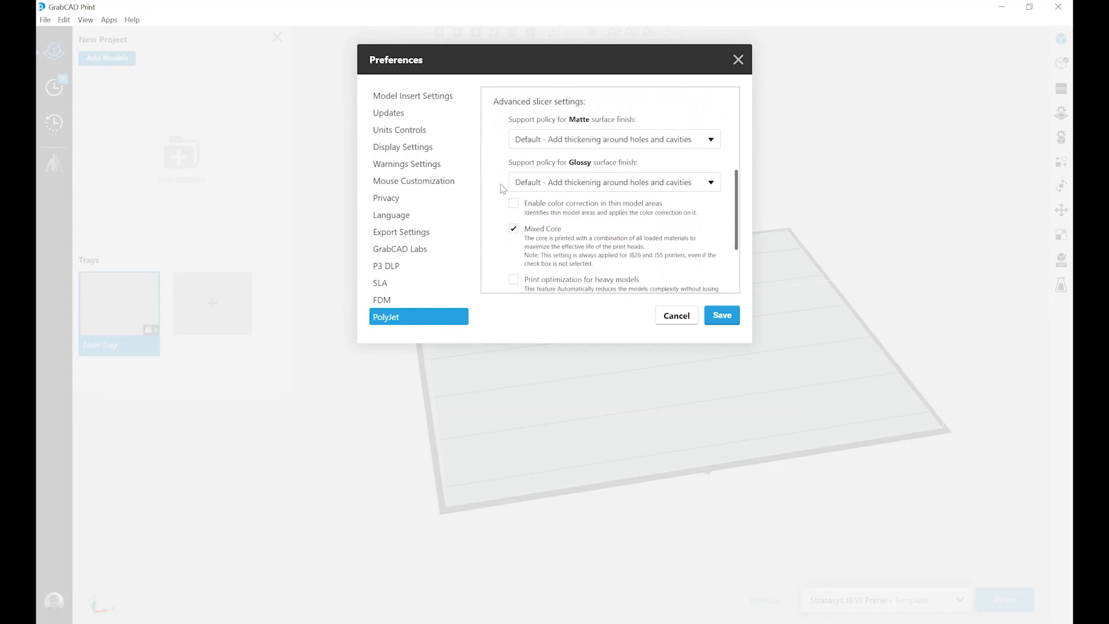
mouse_move(506, 124)
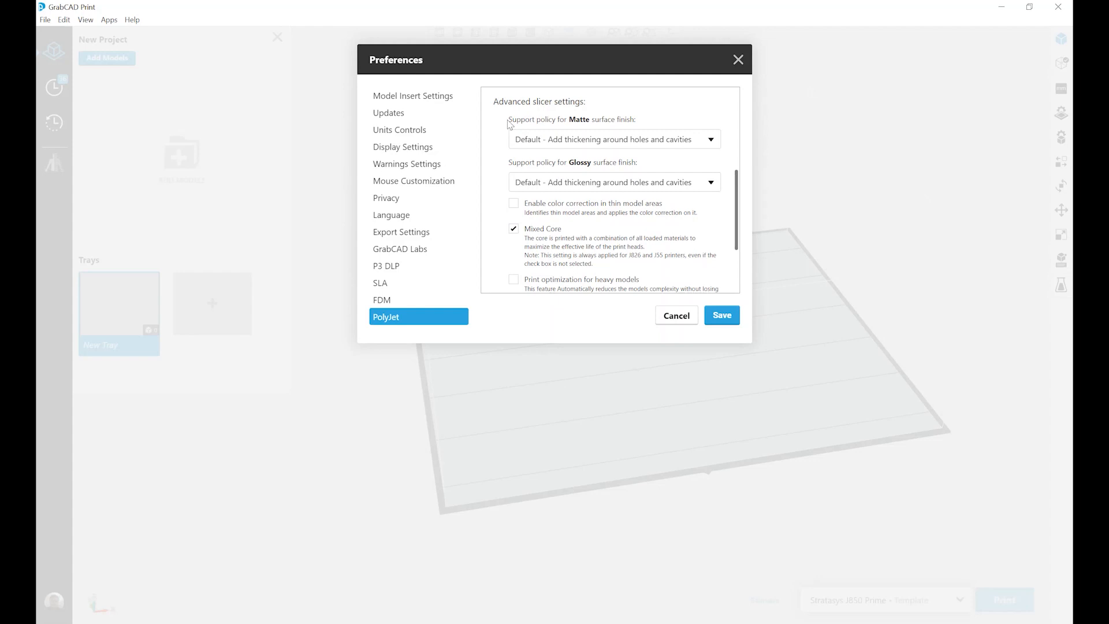
mouse_move(500, 181)
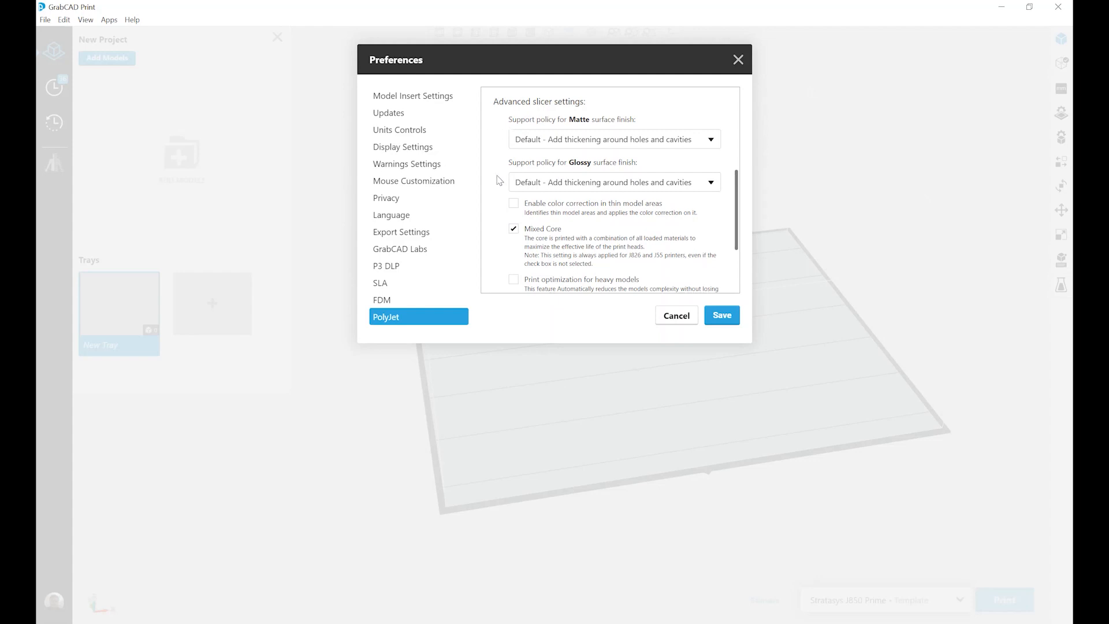
mouse_move(480, 116)
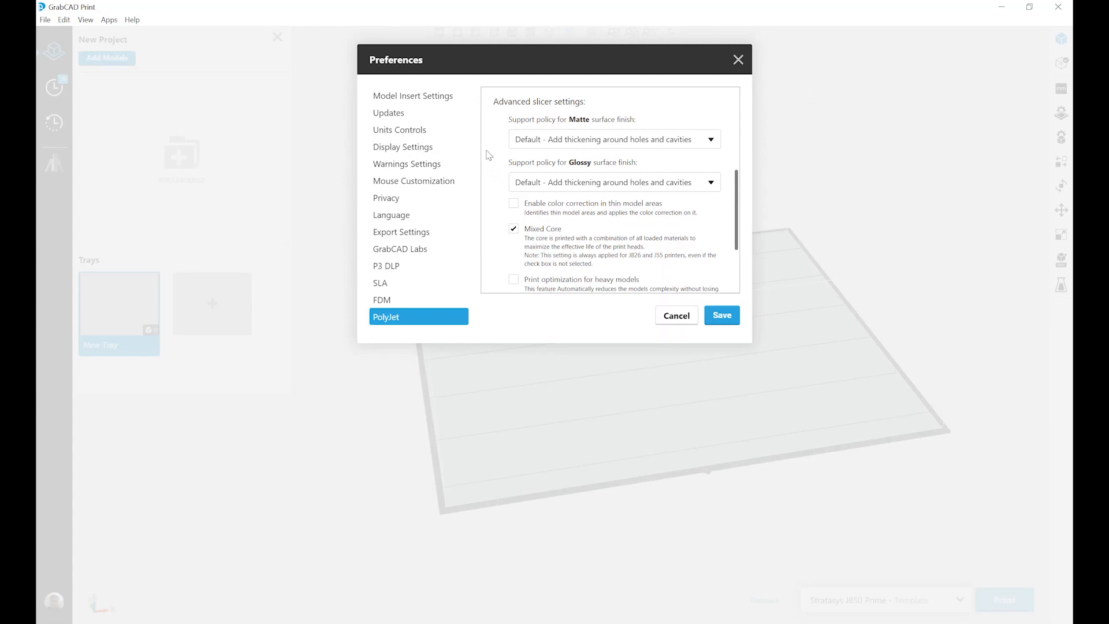
mouse_move(499, 175)
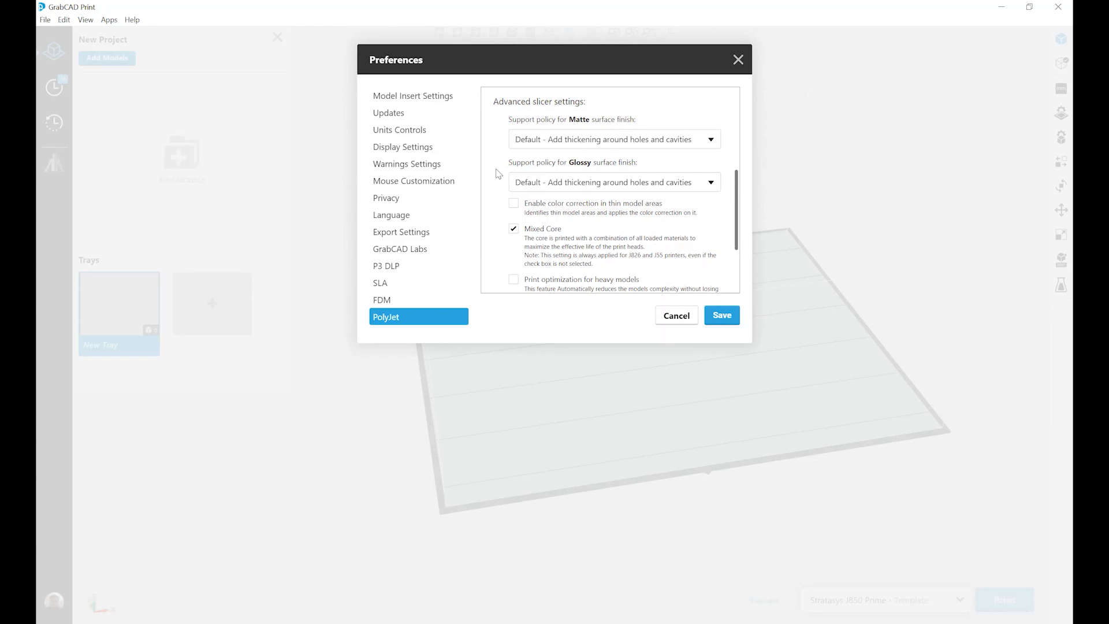
mouse_move(491, 164)
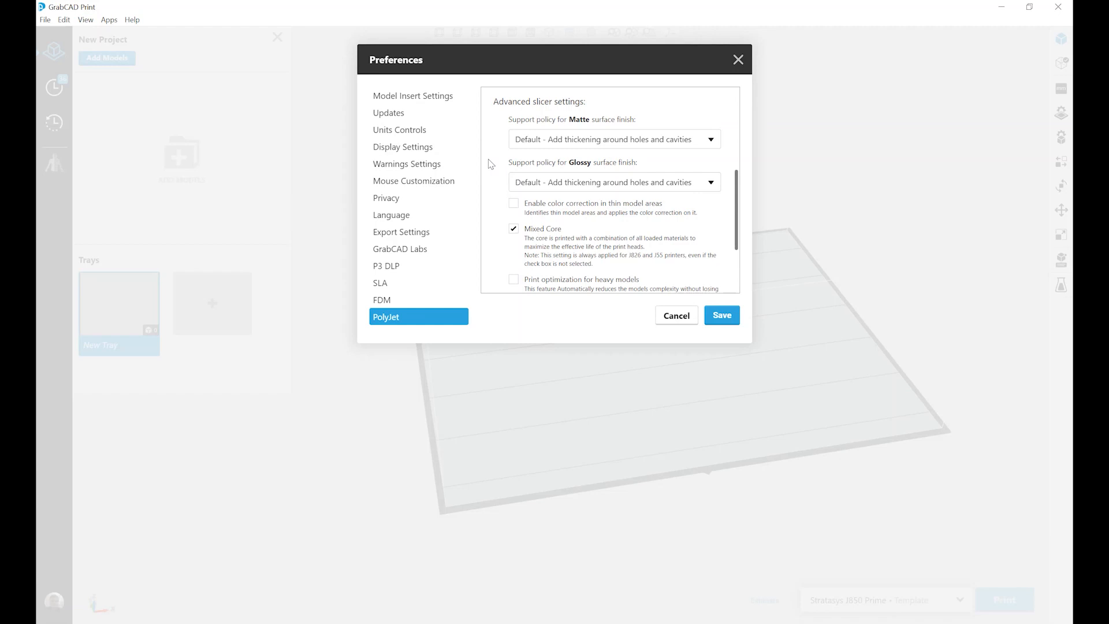
mouse_move(517, 140)
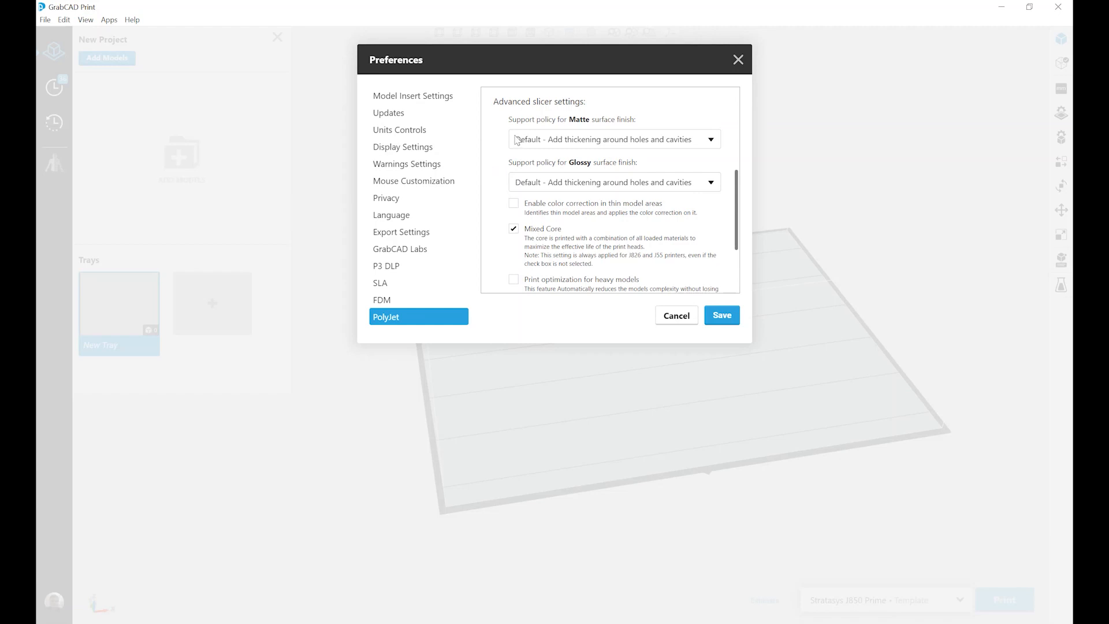
mouse_move(648, 115)
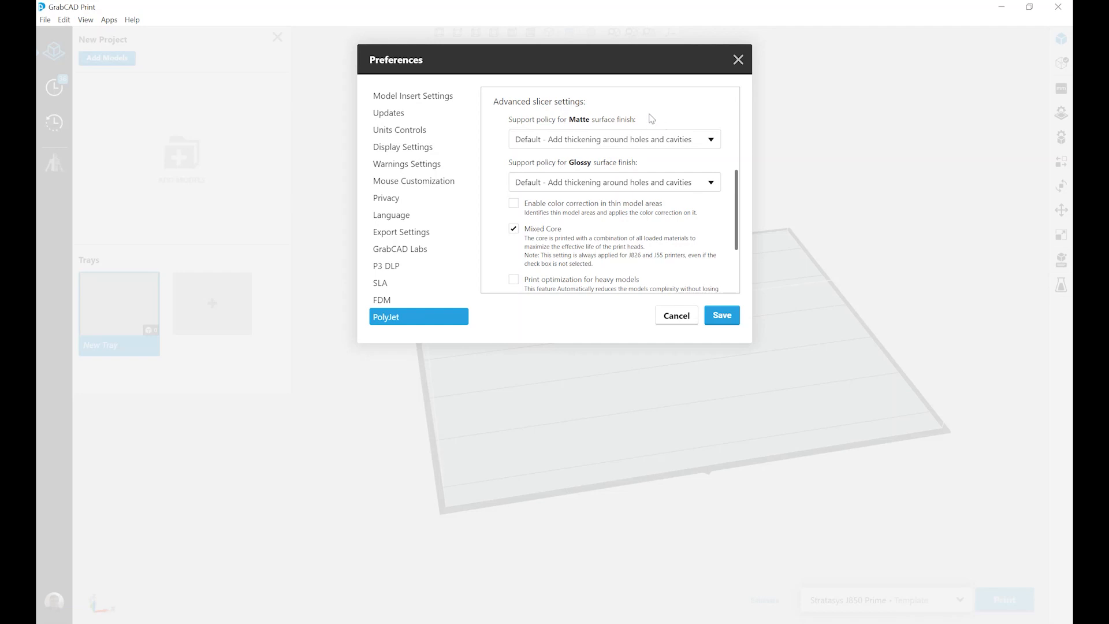
left_click(710, 139)
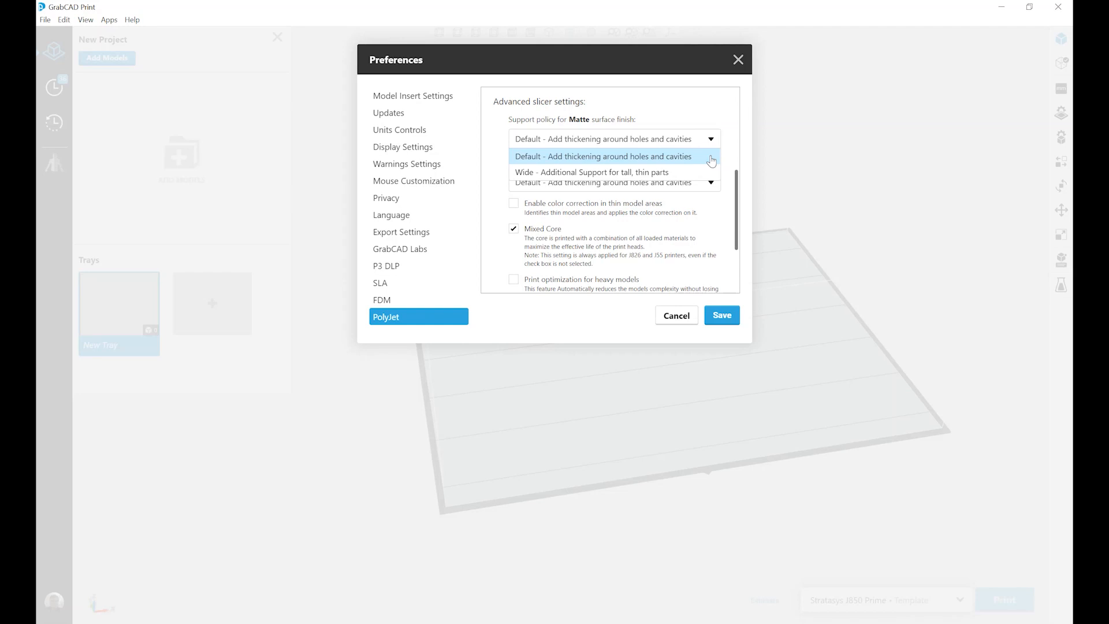
left_click(603, 156)
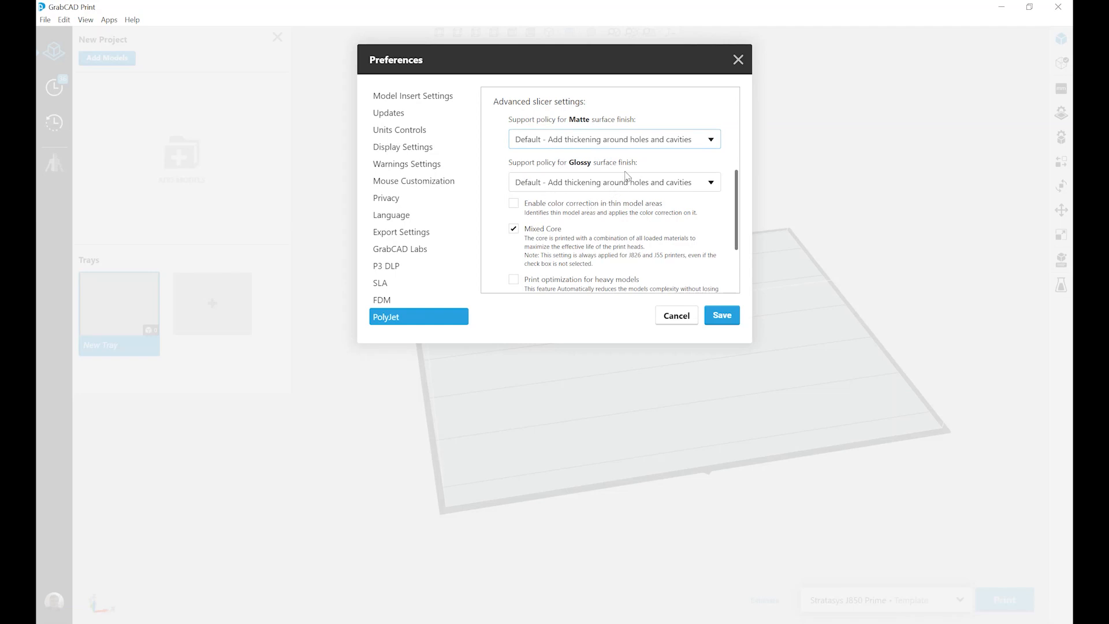
mouse_move(712, 190)
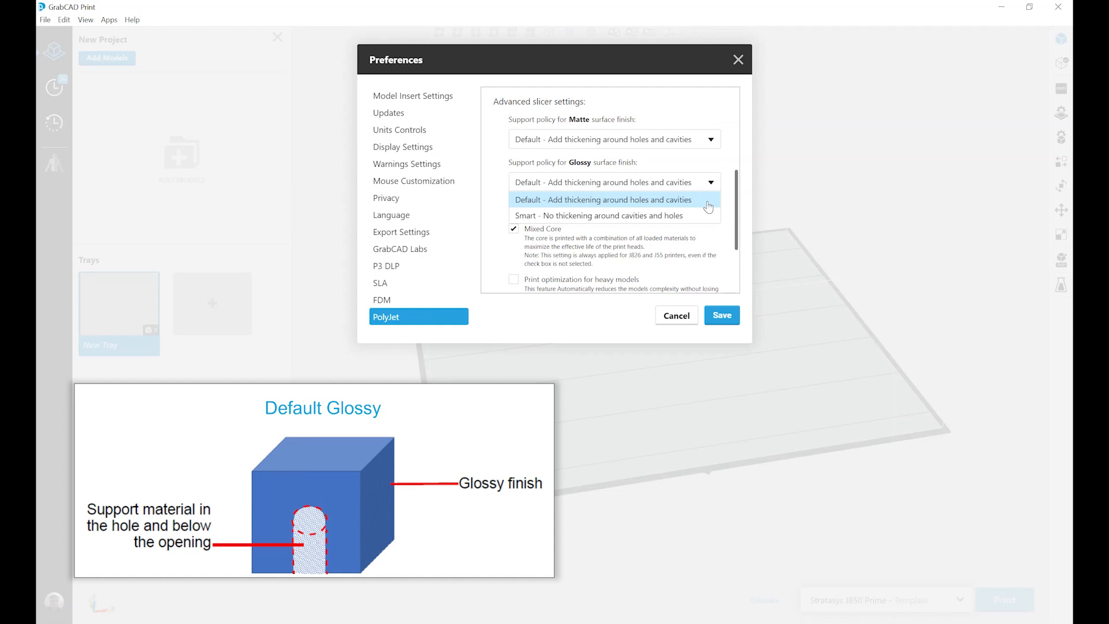
mouse_move(707, 215)
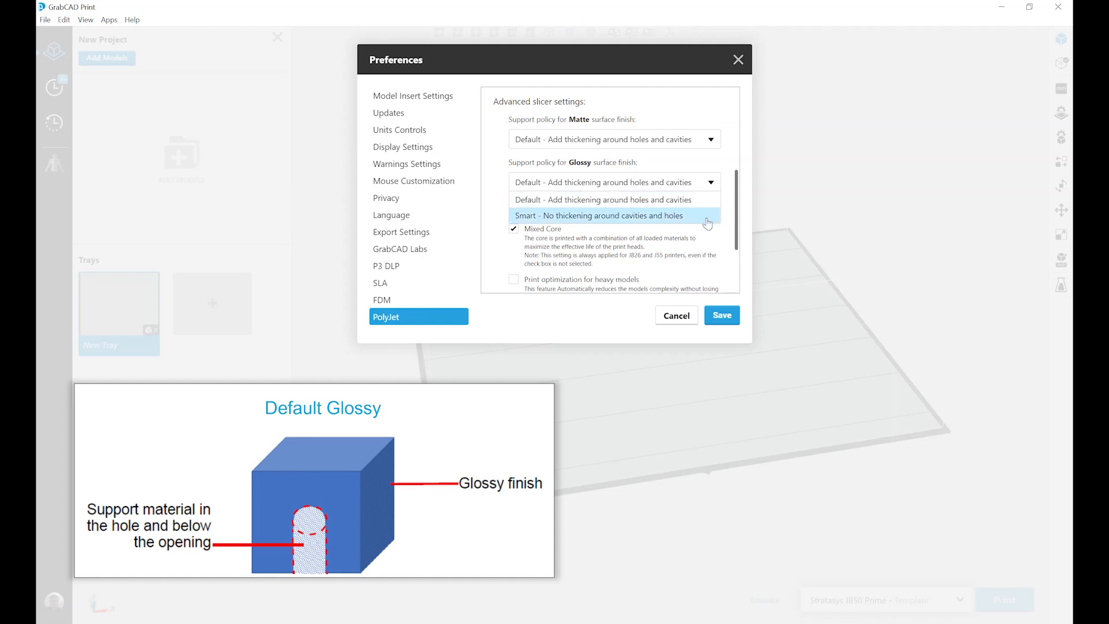